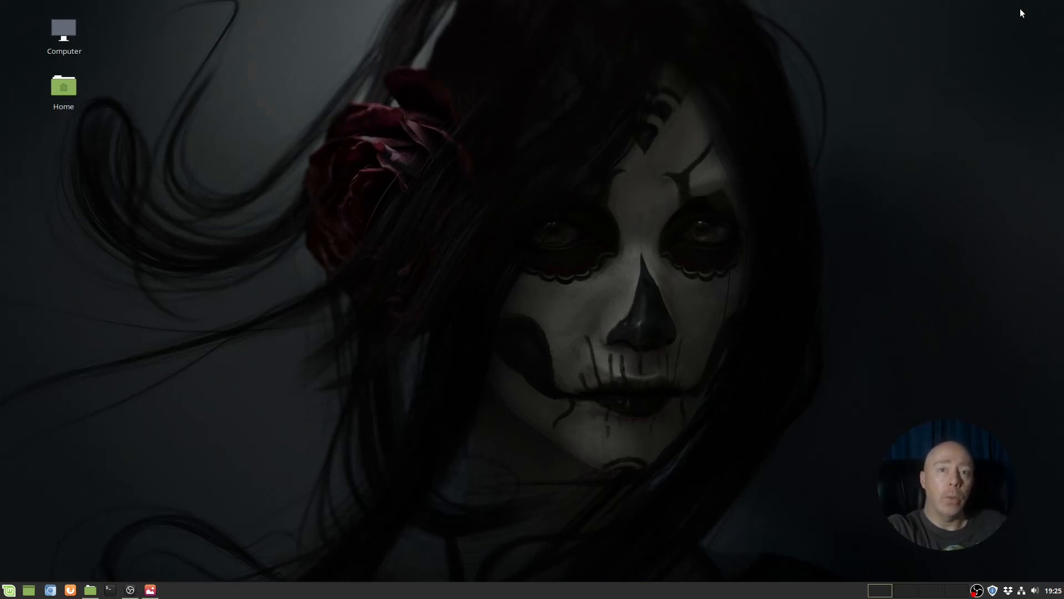
Bring the OBS Studio main window up from the taskbar.
{"action": "left_click", "coordinate": [10, 589]}
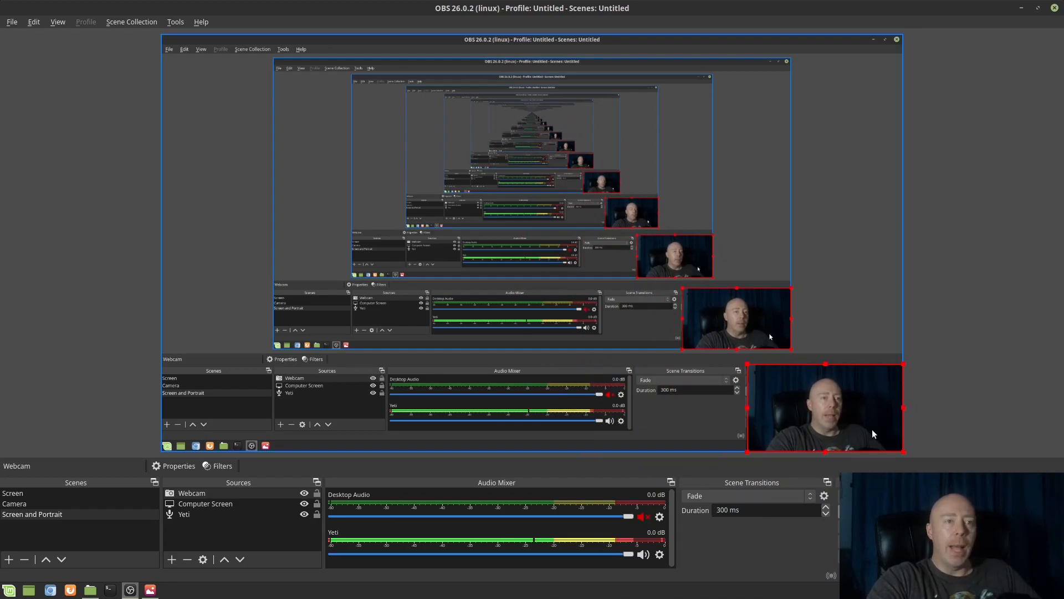
{"action": "mouse_move", "coordinate": [752, 392]}
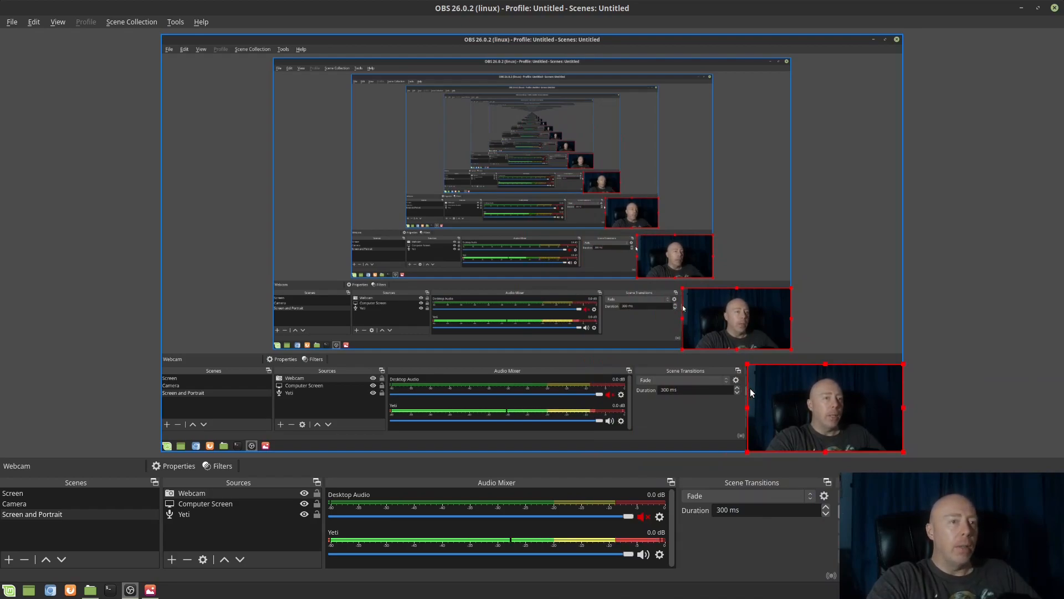
{"action": "mouse_move", "coordinate": [757, 377]}
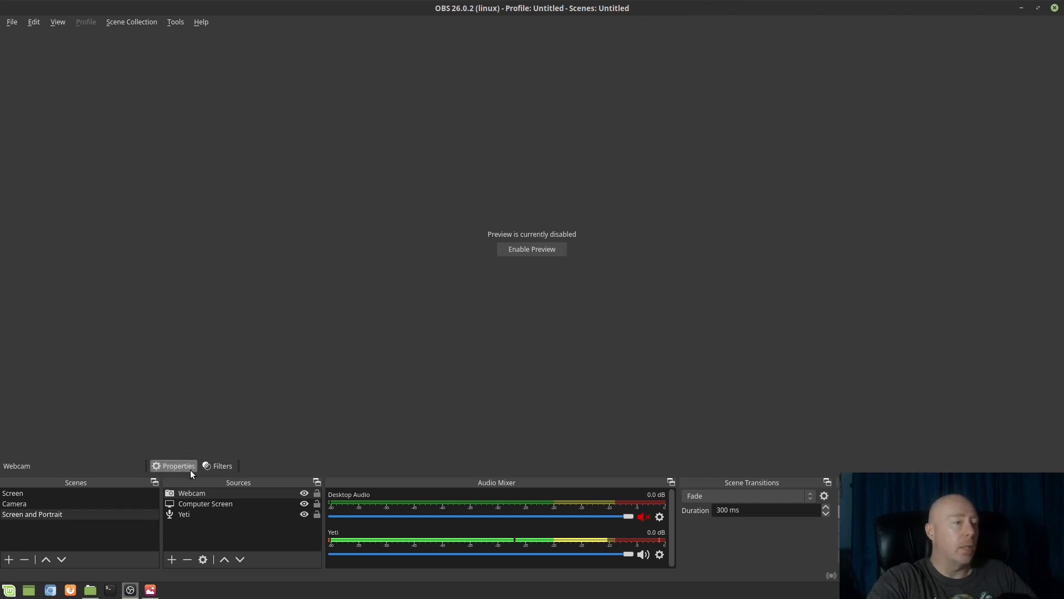
Group the Webcam source into a new Group via Group Selected Items.
{"action": "right_click", "coordinate": [192, 492]}
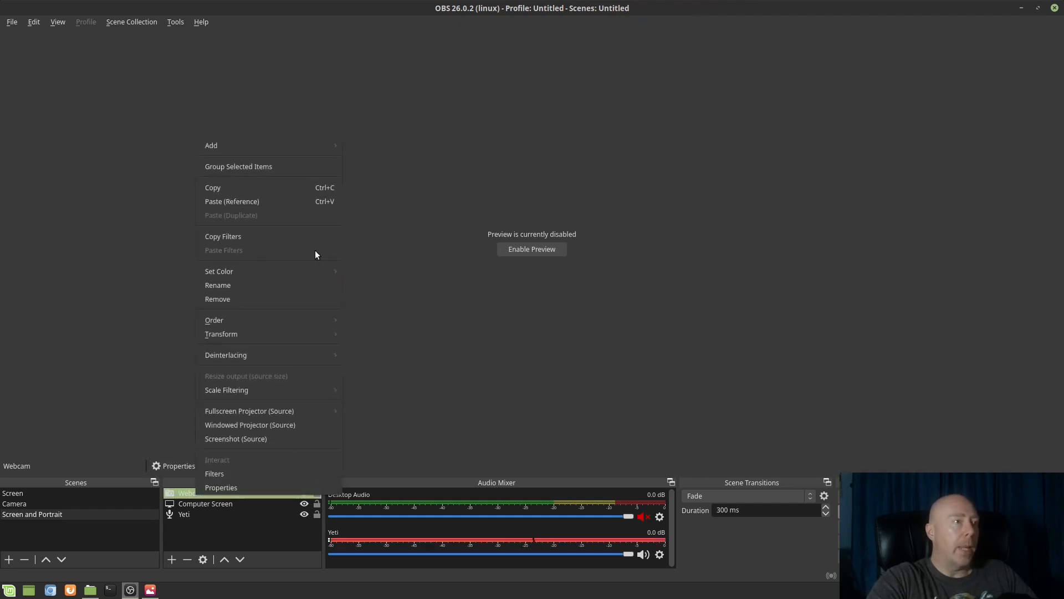
{"action": "mouse_move", "coordinate": [285, 168]}
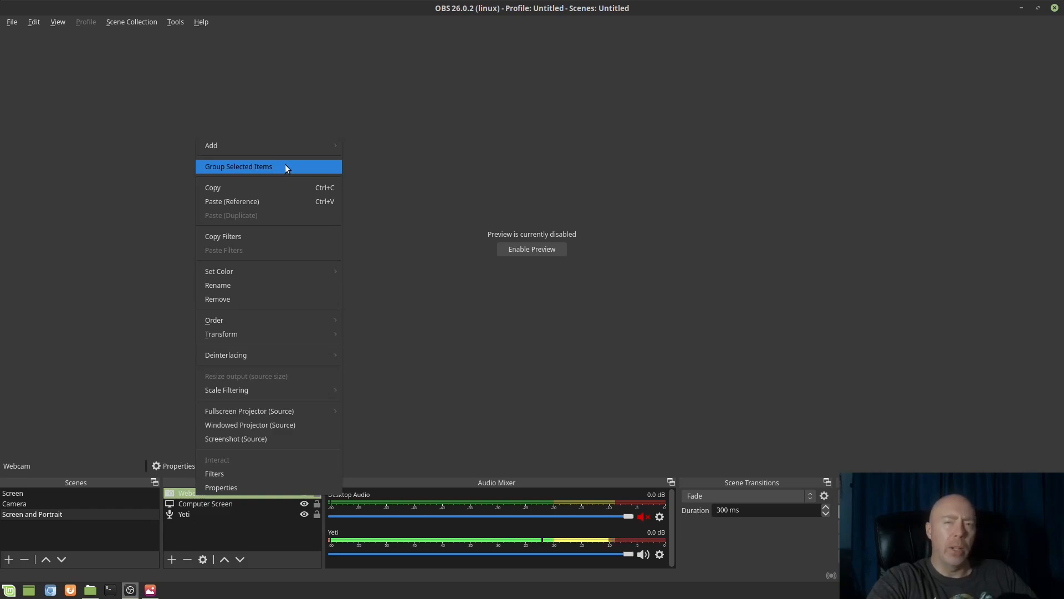
{"action": "left_click", "coordinate": [239, 166]}
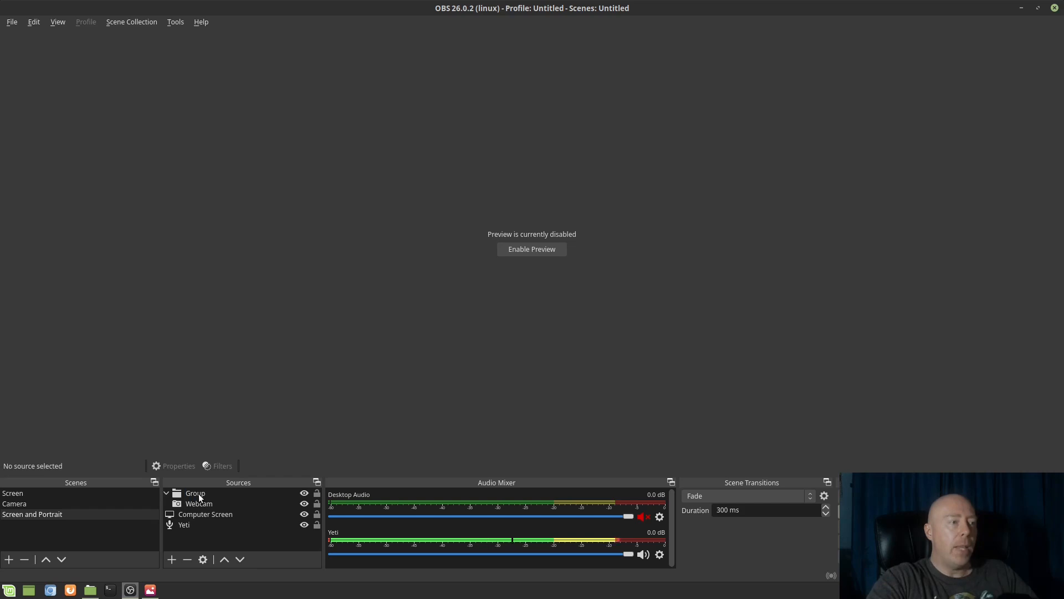
{"action": "left_click", "coordinate": [150, 589]}
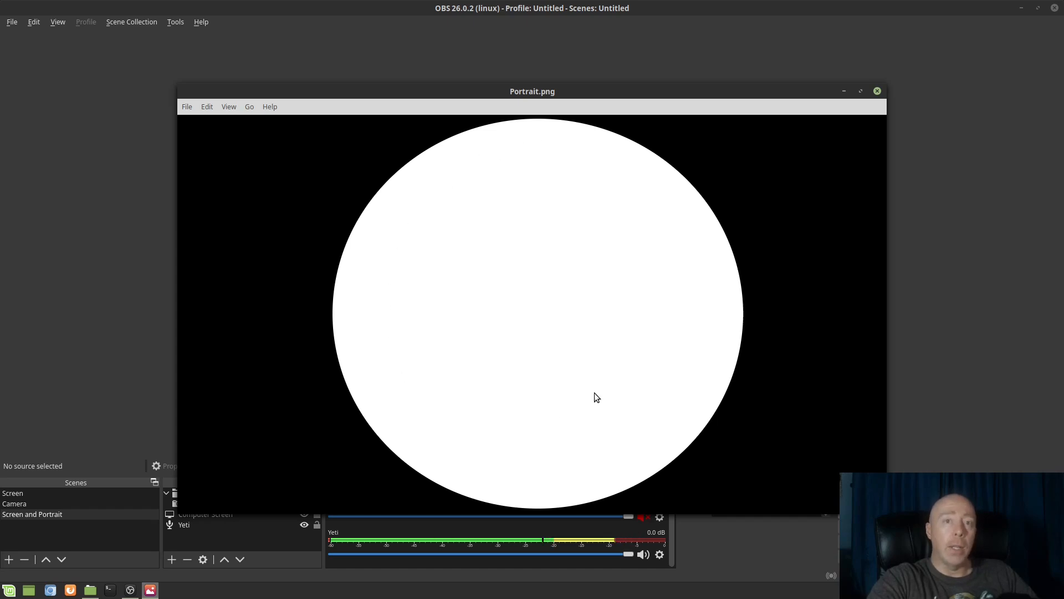
{"action": "mouse_move", "coordinate": [323, 249]}
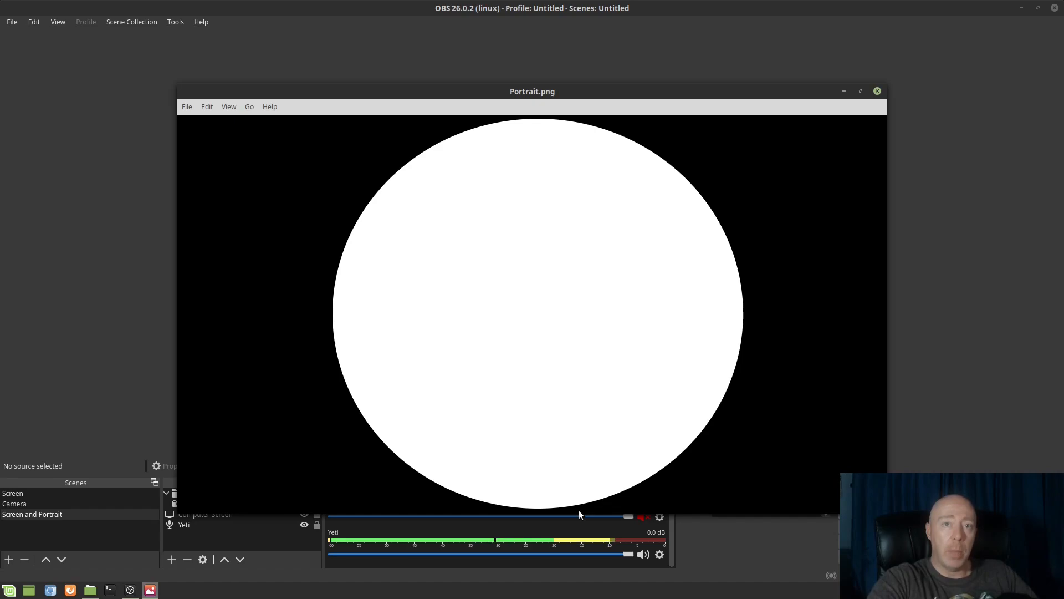
Close the Portrait.png white-circle mask image to return to OBS.
{"action": "left_click", "coordinate": [876, 89]}
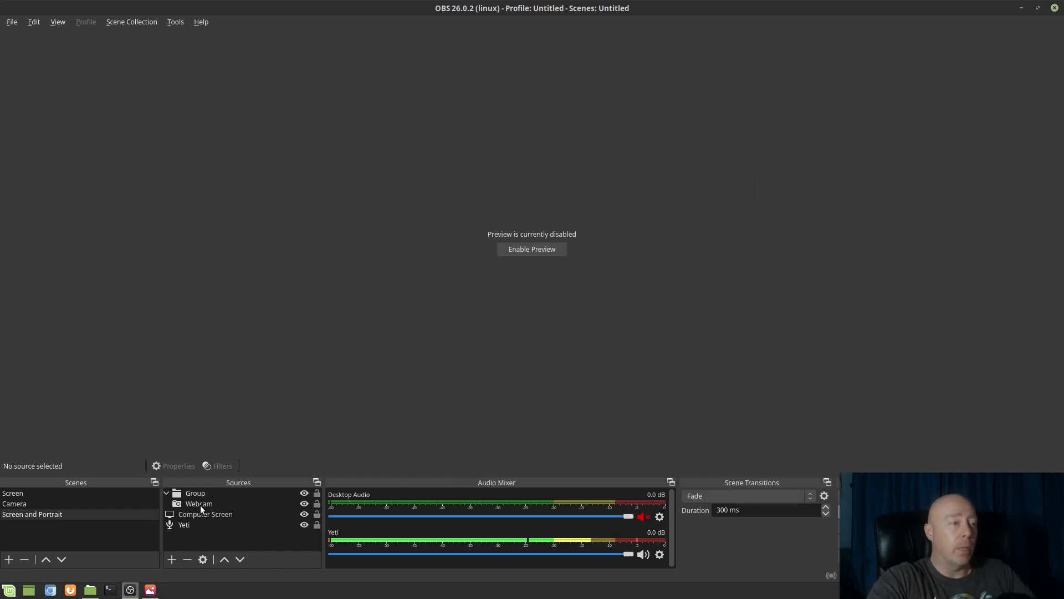
{"action": "right_click", "coordinate": [195, 493]}
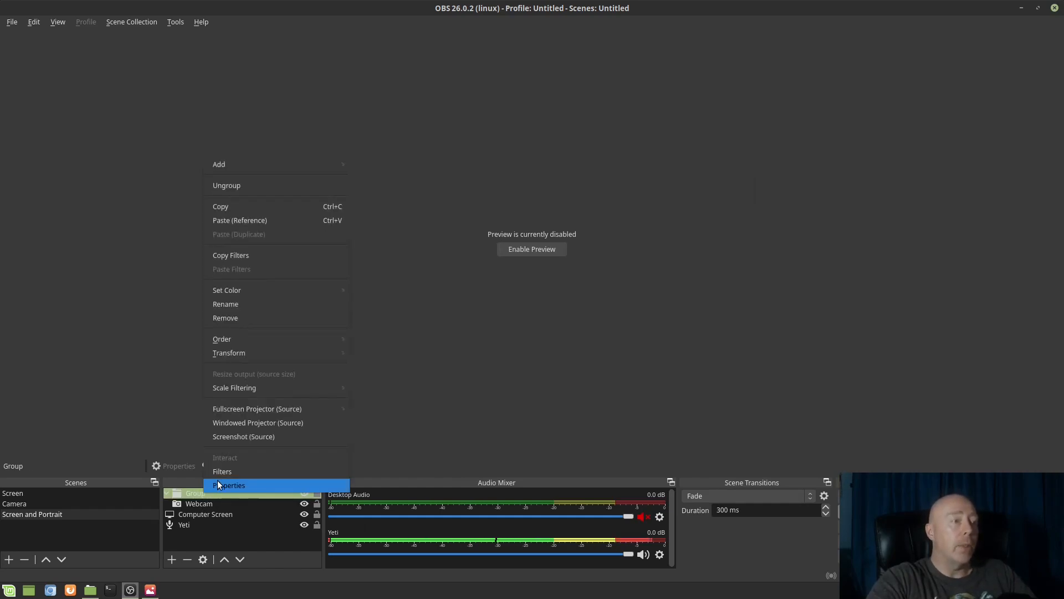
{"action": "left_click", "coordinate": [221, 485]}
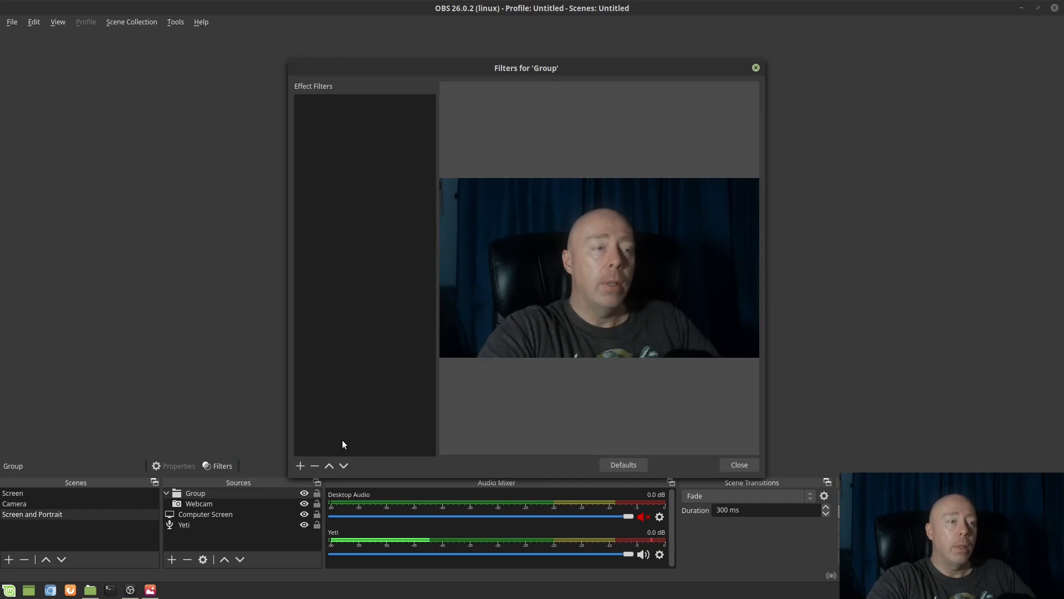
{"action": "left_click", "coordinate": [300, 465]}
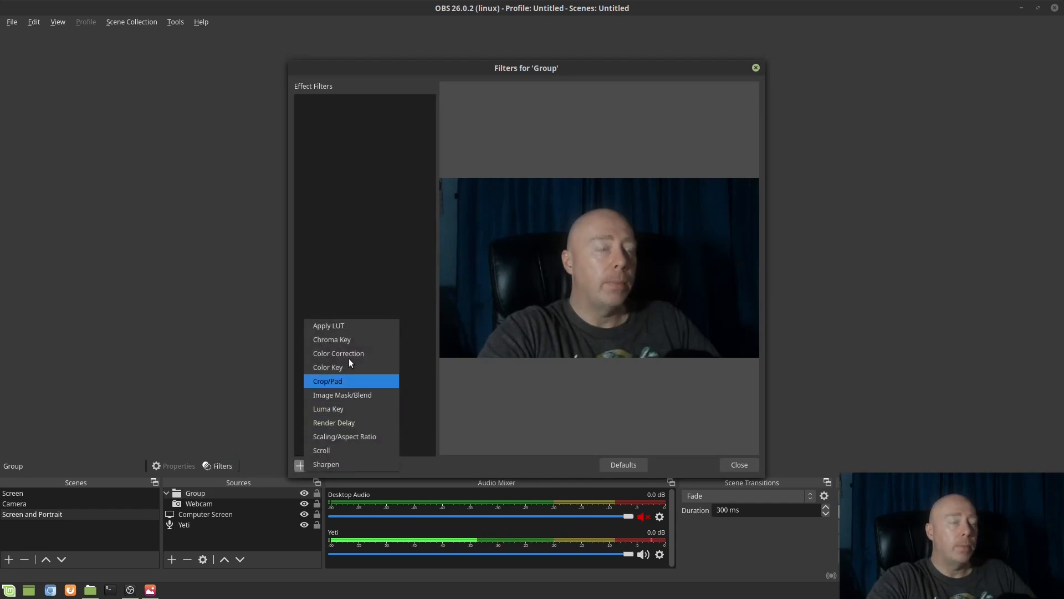
{"action": "mouse_move", "coordinate": [339, 340]}
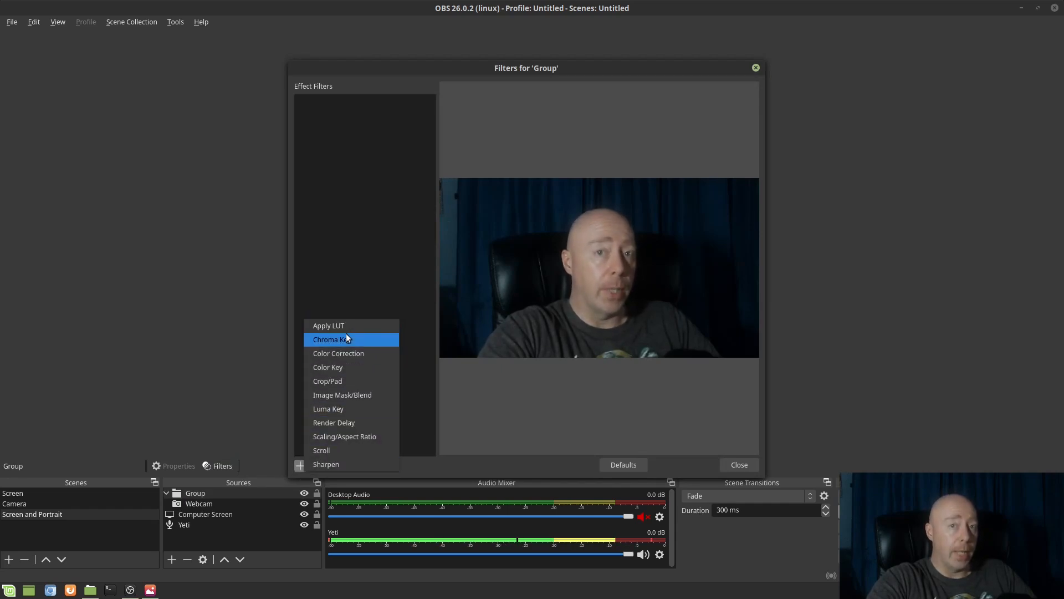
{"action": "mouse_move", "coordinate": [329, 367]}
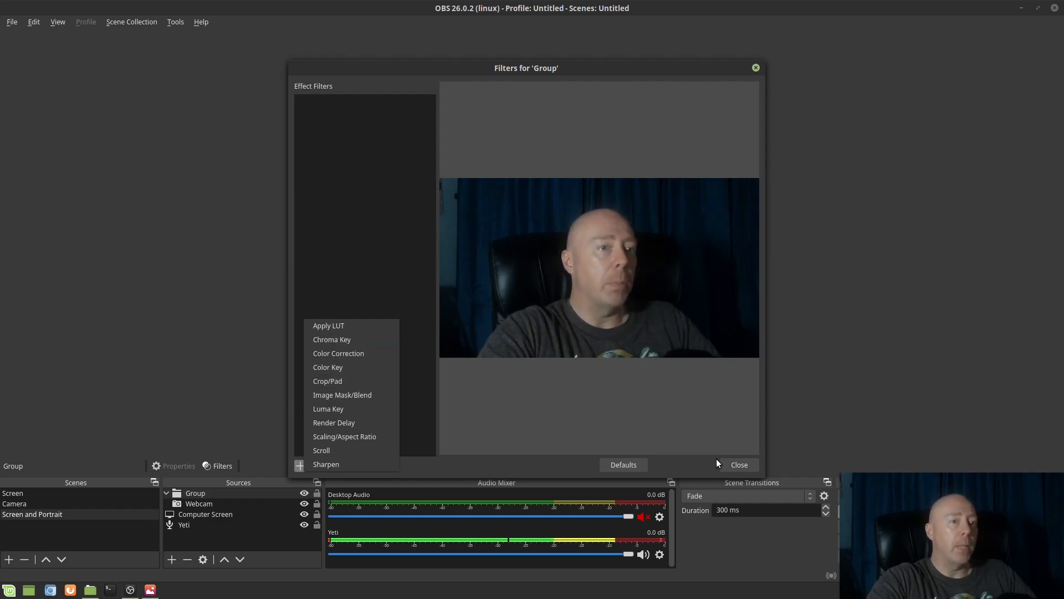
{"action": "left_click", "coordinate": [734, 464]}
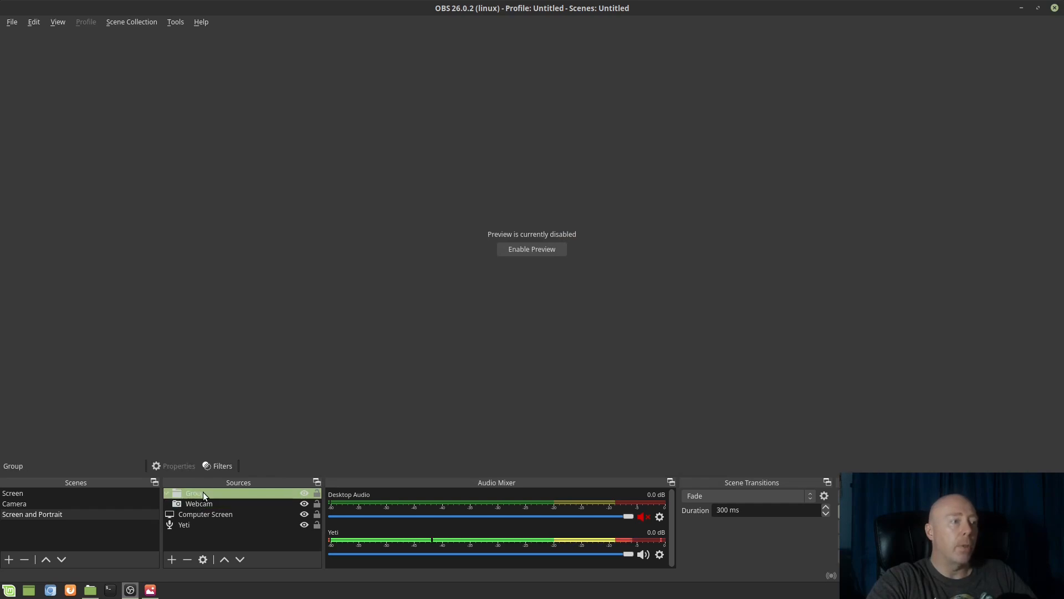
Add an Image Mask/Blend filter with the default name to the Group's filters.
{"action": "right_click", "coordinate": [195, 492]}
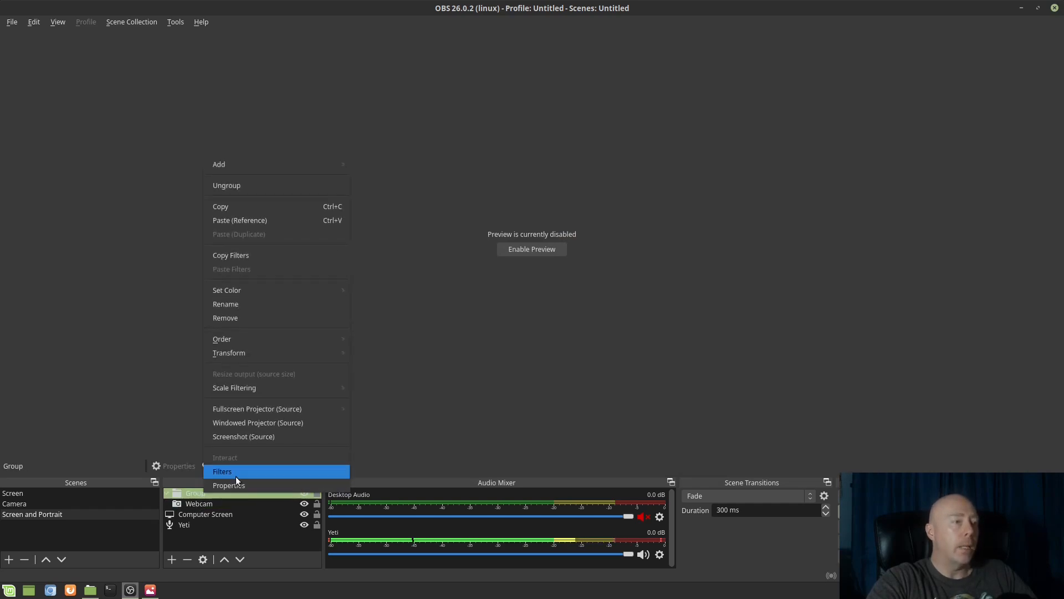
{"action": "left_click", "coordinate": [221, 471]}
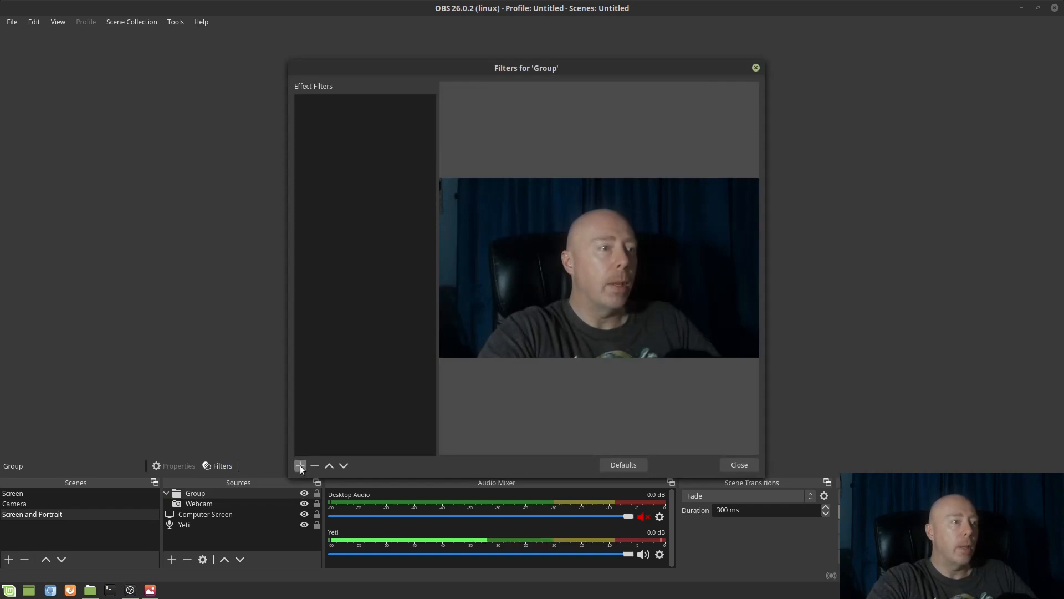
{"action": "left_click", "coordinate": [300, 465]}
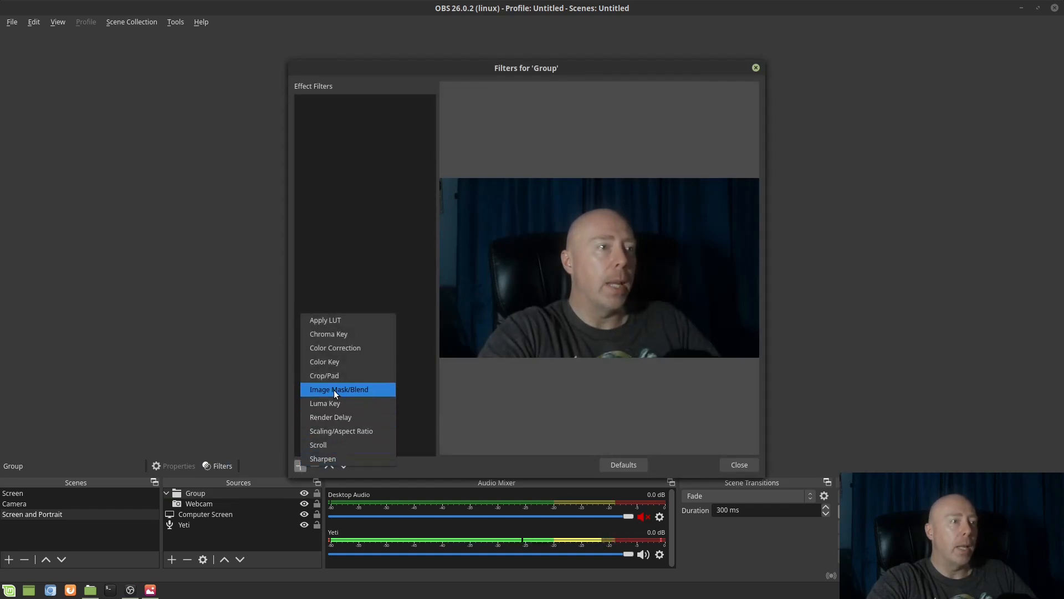
{"action": "left_click", "coordinate": [339, 390]}
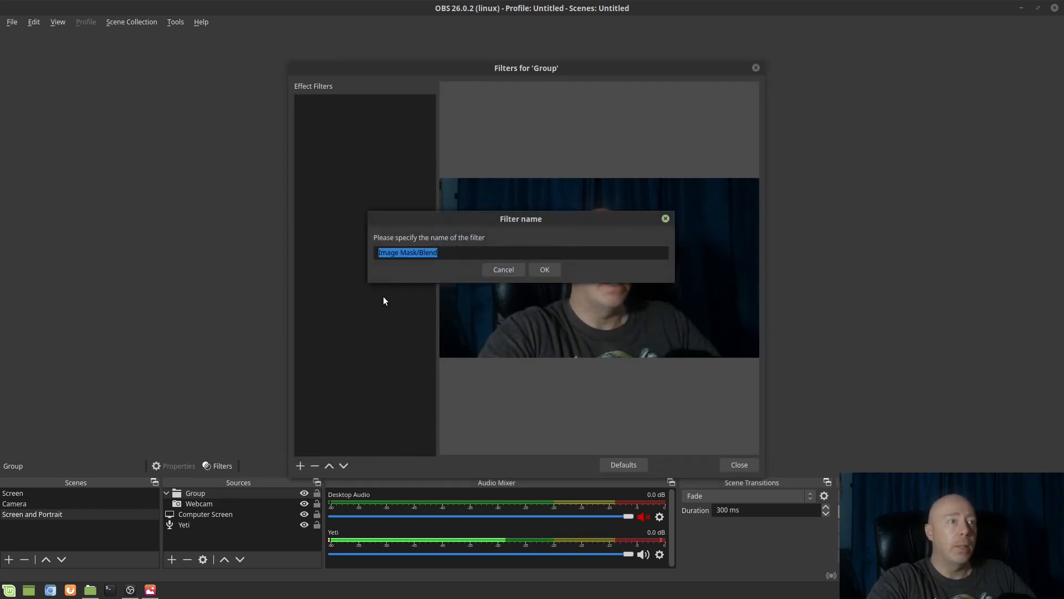
{"action": "left_click", "coordinate": [543, 269]}
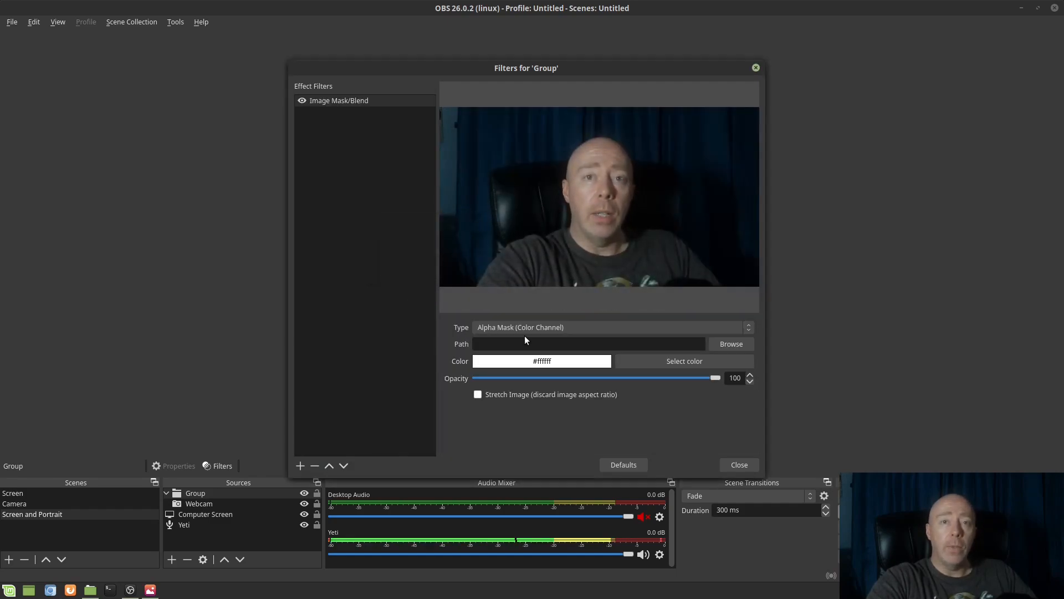
Set the mask path to Portrait.png so the webcam shows as a circle, and close Filters.
{"action": "left_click", "coordinate": [730, 344]}
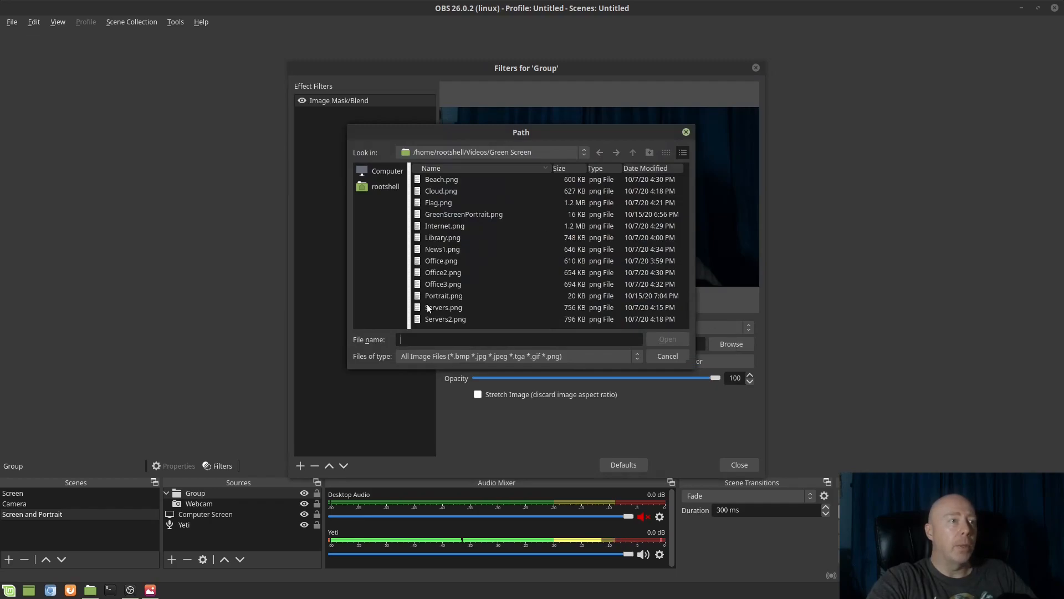
{"action": "left_click", "coordinate": [444, 295]}
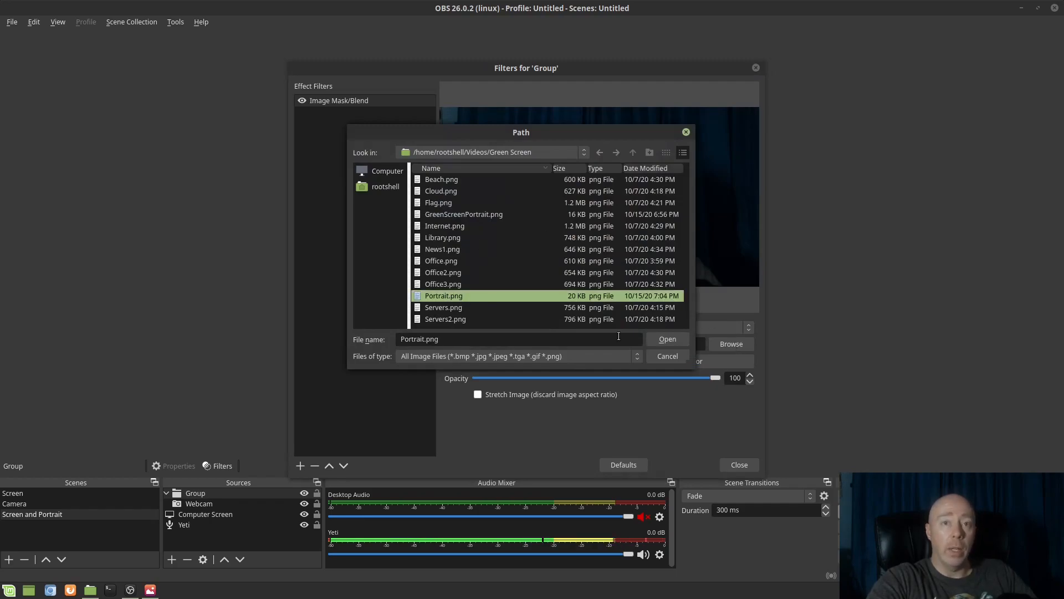
{"action": "left_click", "coordinate": [667, 339]}
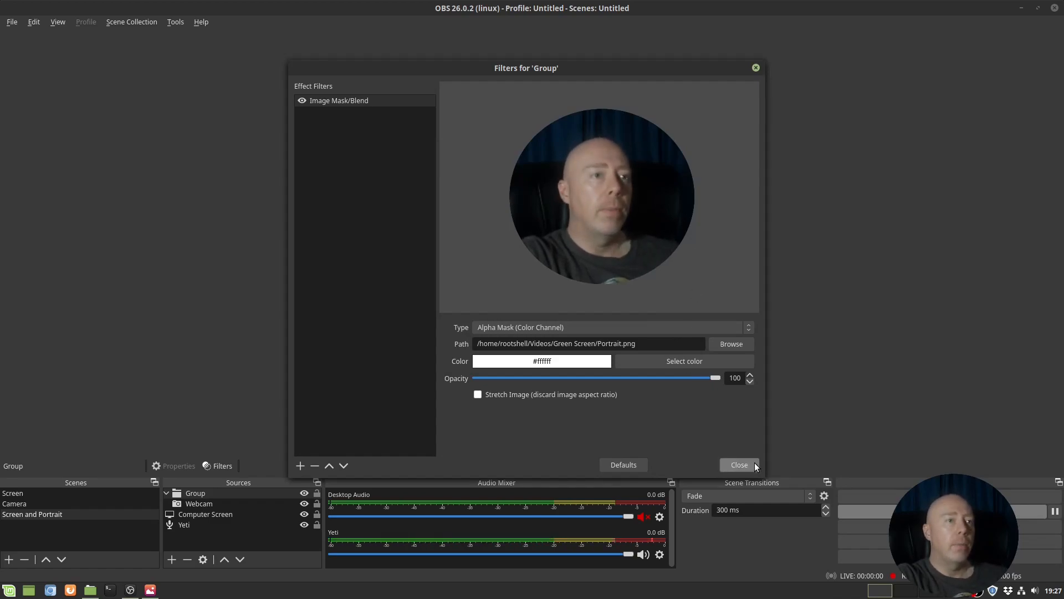
{"action": "left_click", "coordinate": [738, 464]}
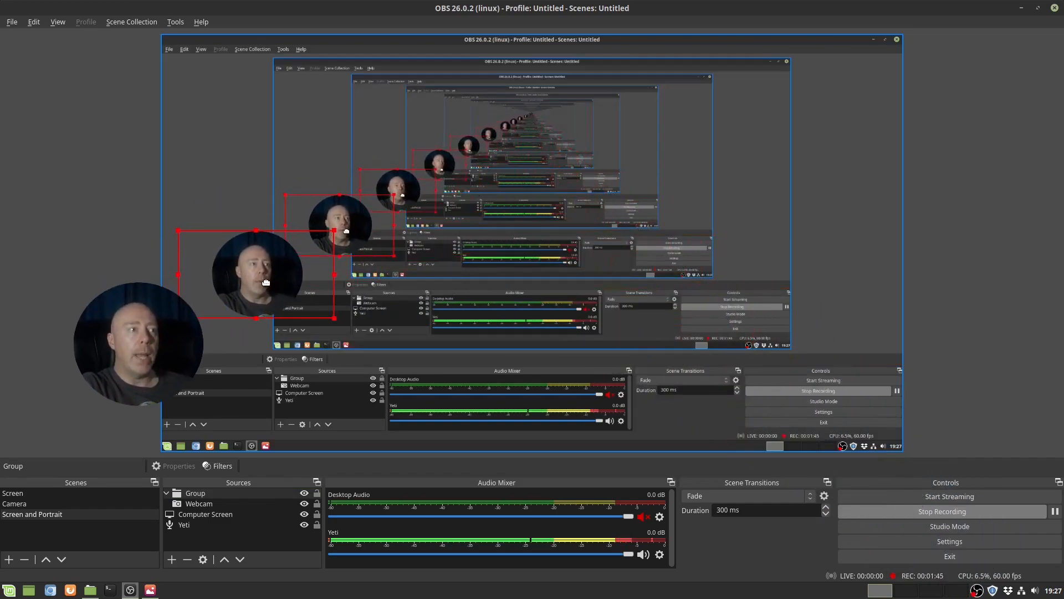